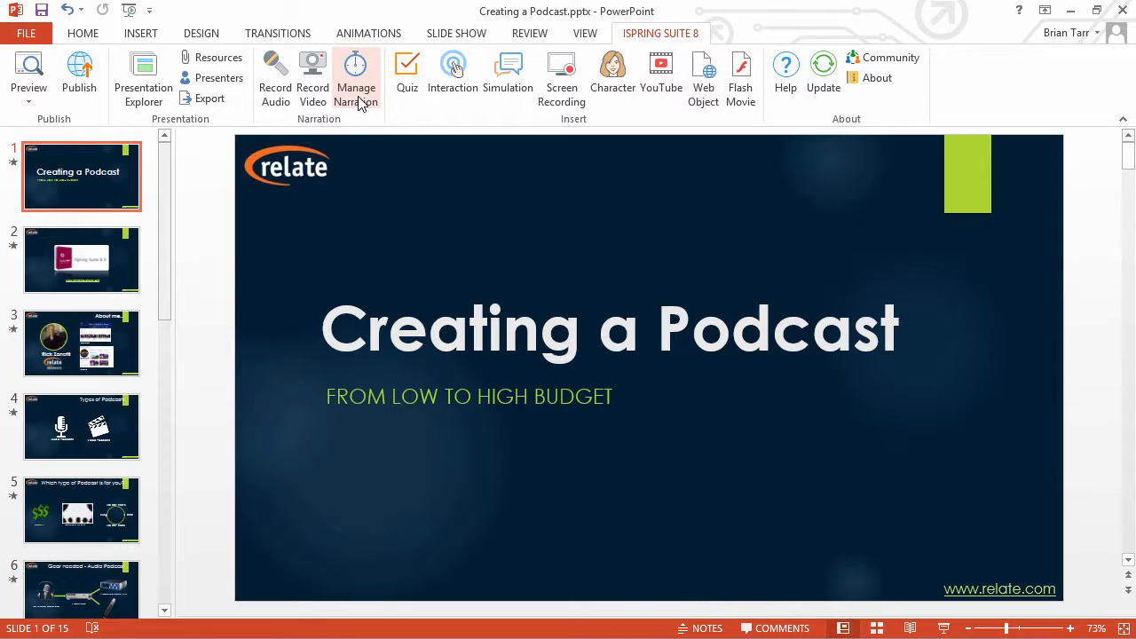
# Launch the iSpring audio narration recorder and review its recording options without changing them
pyautogui.click(355, 74)
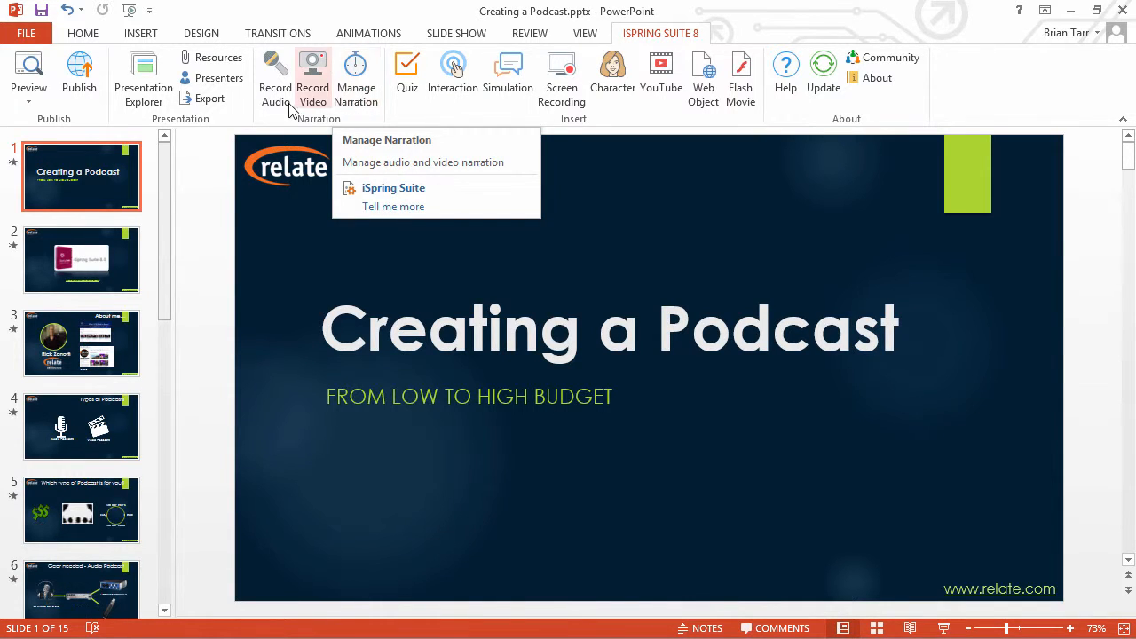
pyautogui.moveTo(273, 75)
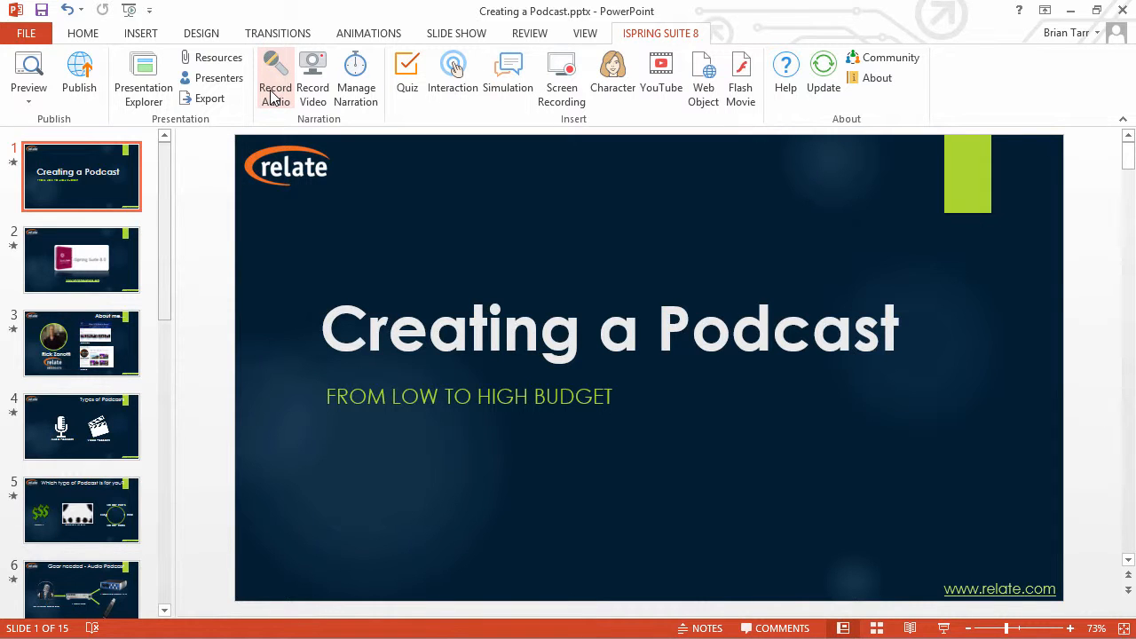
pyautogui.click(277, 74)
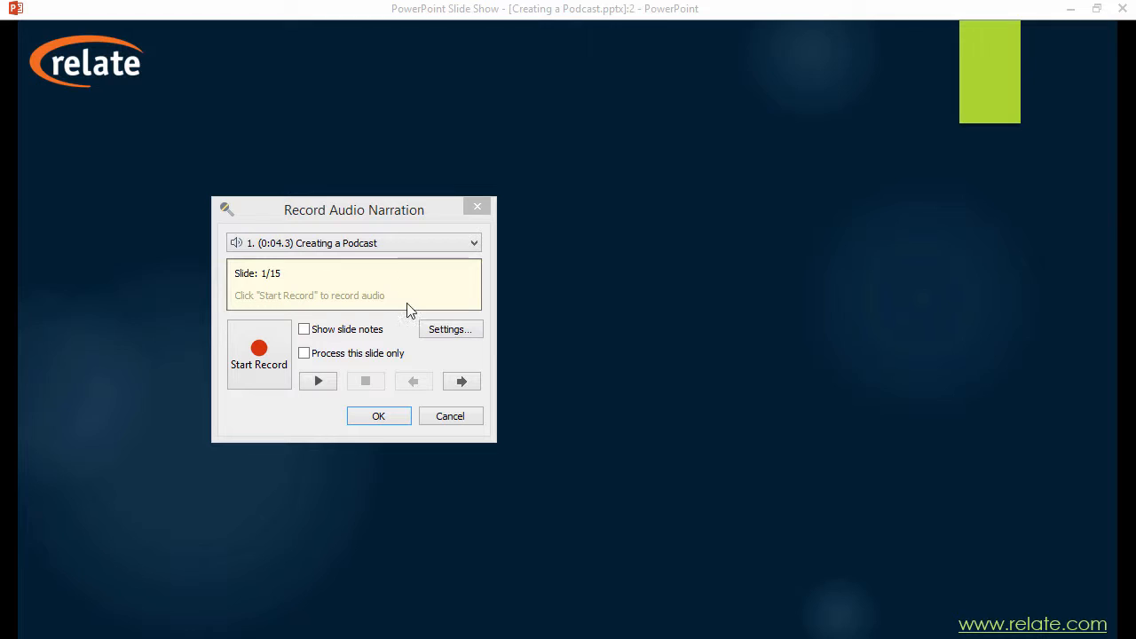
pyautogui.click(449, 328)
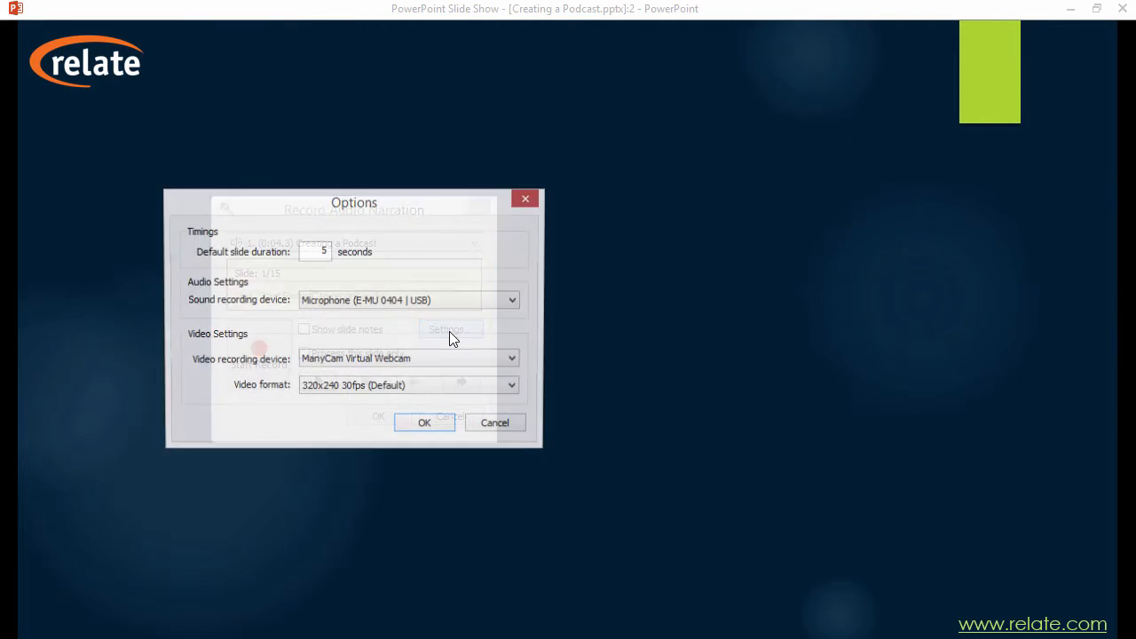
pyautogui.click(422, 422)
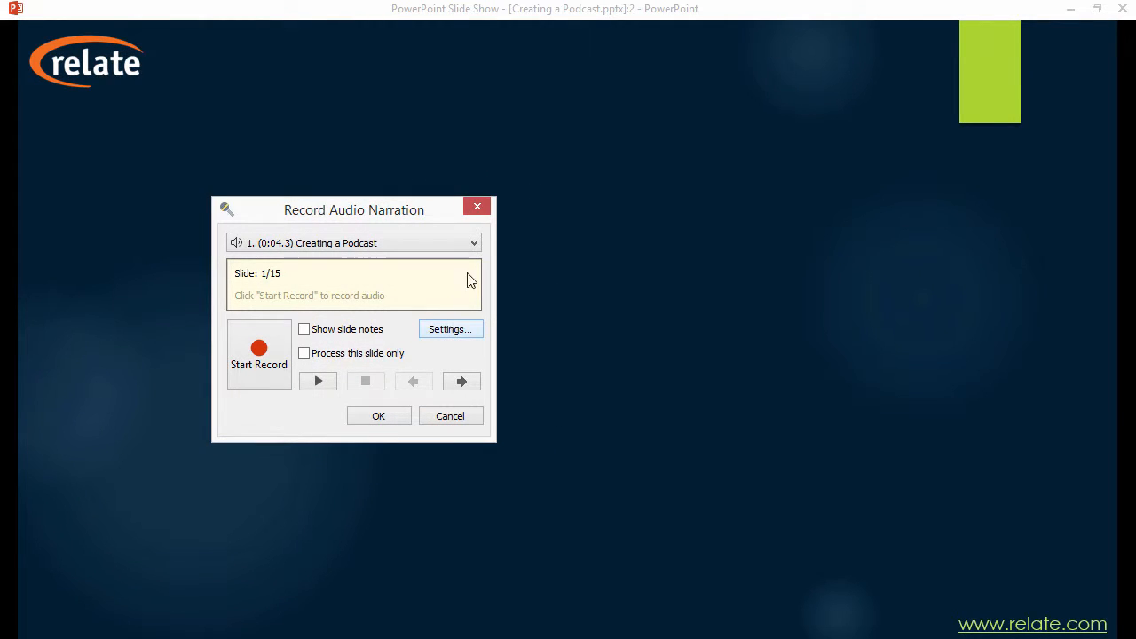
# Show slide notes as a narration script and leave recording set to continue across all slides
pyautogui.click(472, 241)
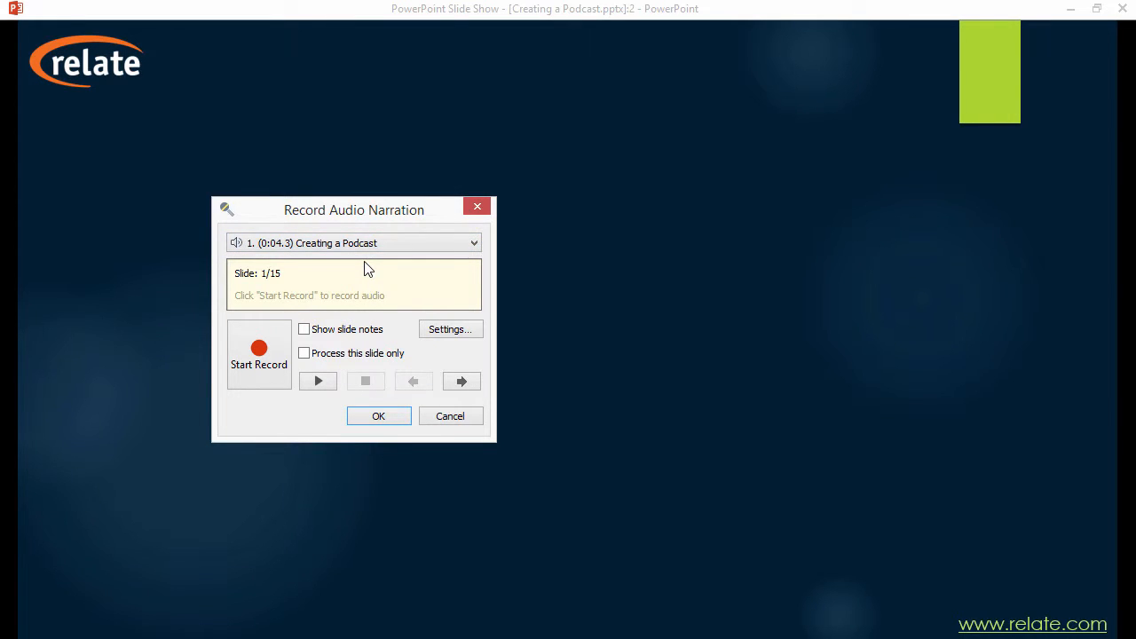
pyautogui.click(304, 329)
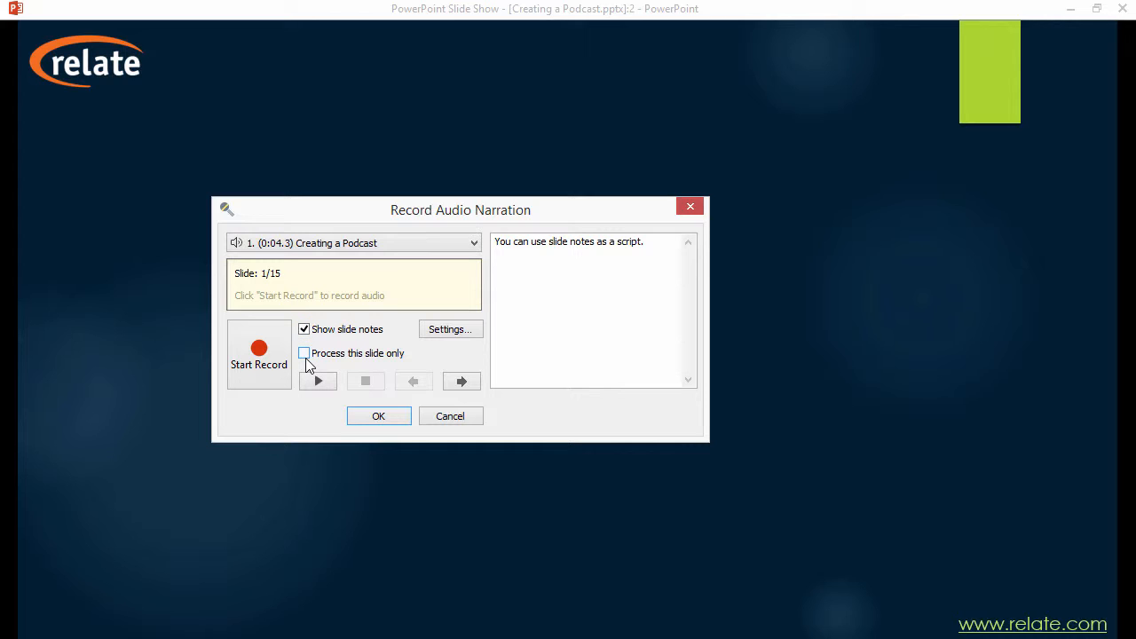
pyautogui.click(306, 351)
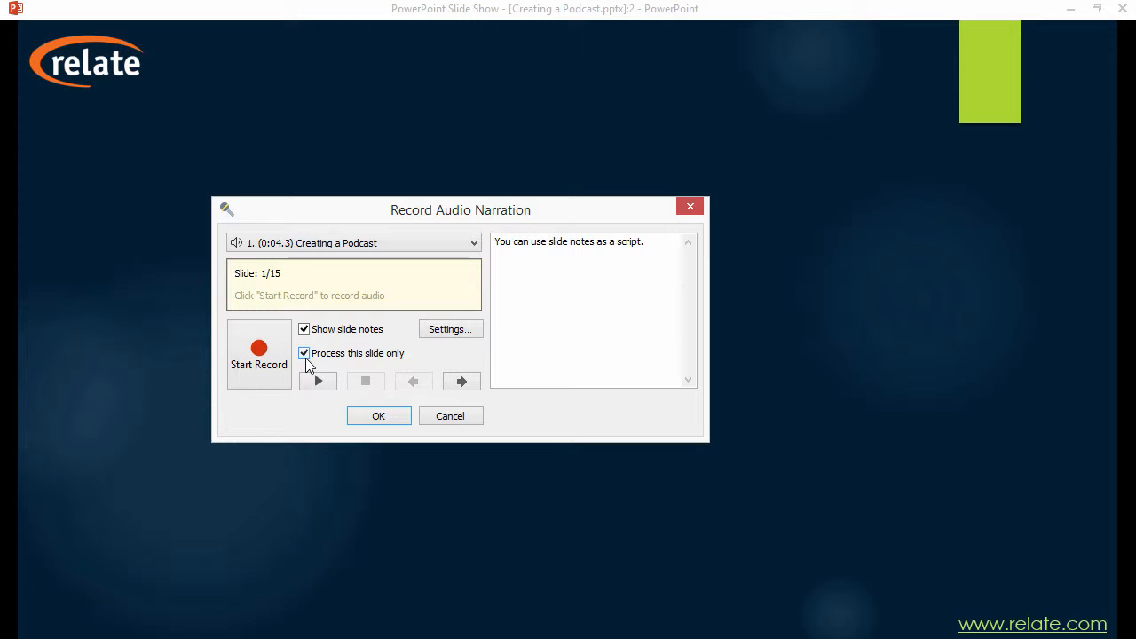
pyautogui.click(306, 352)
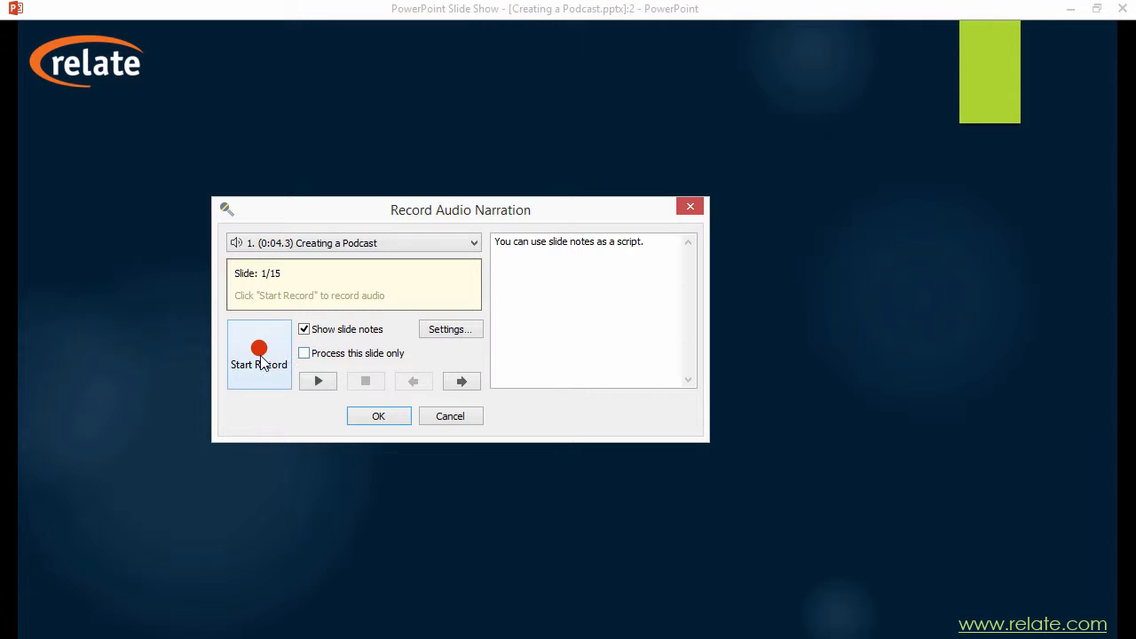
# Start recording over the existing narration on slide 1 and advance through slide 2's animation
pyautogui.click(260, 354)
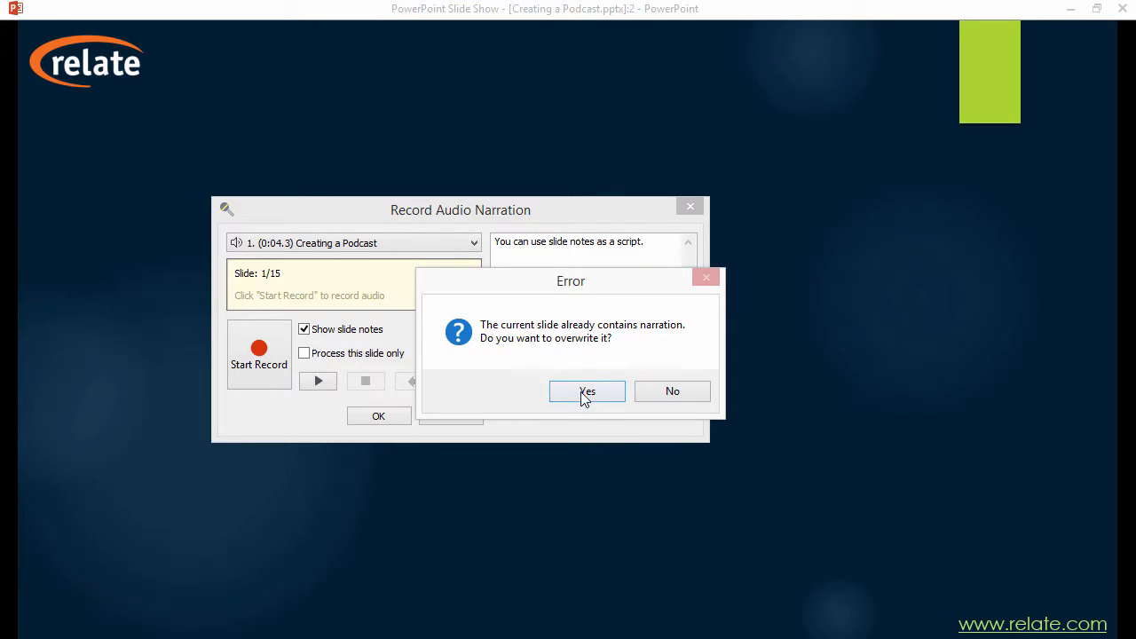
pyautogui.click(586, 392)
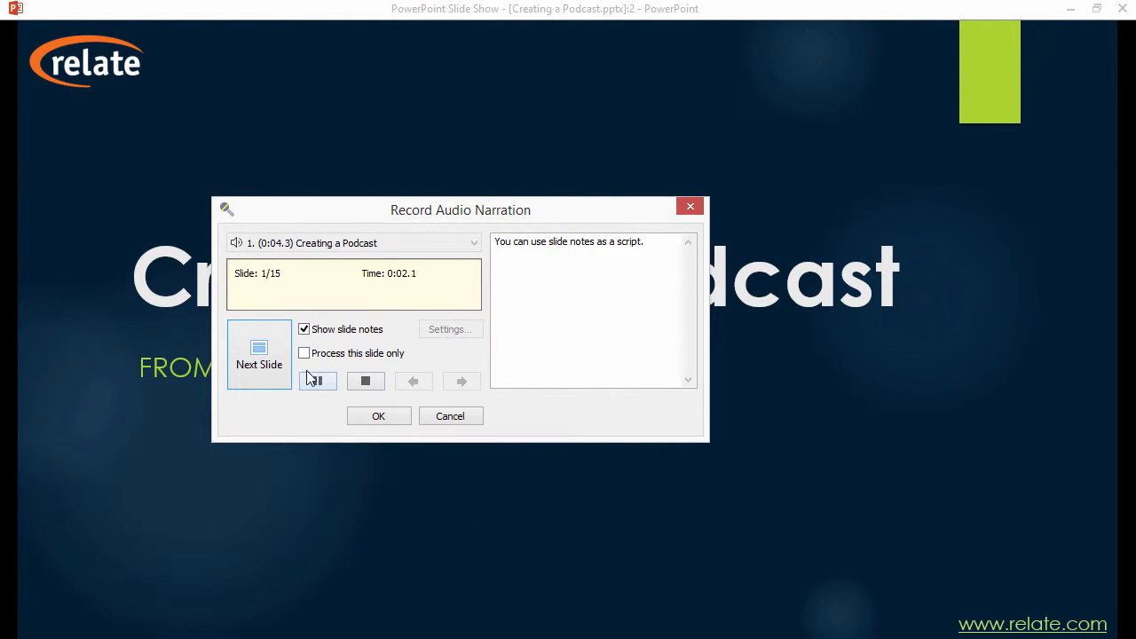
pyautogui.click(260, 355)
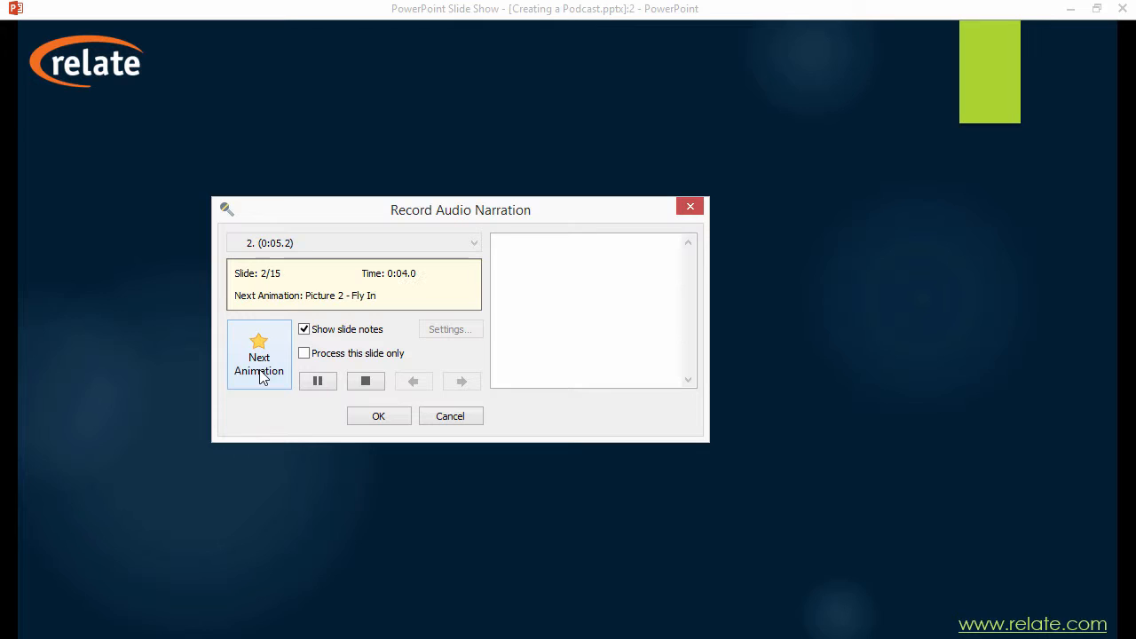
pyautogui.click(259, 355)
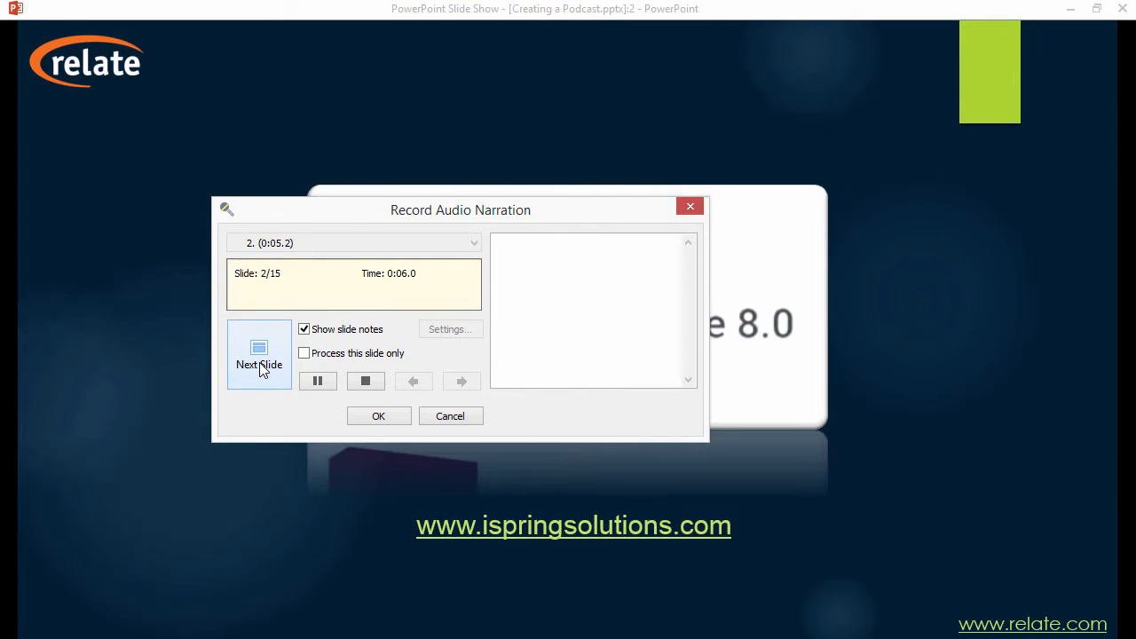
# Continue recording onto slide 3 and its animation, then finish keeping the narration
pyautogui.click(259, 364)
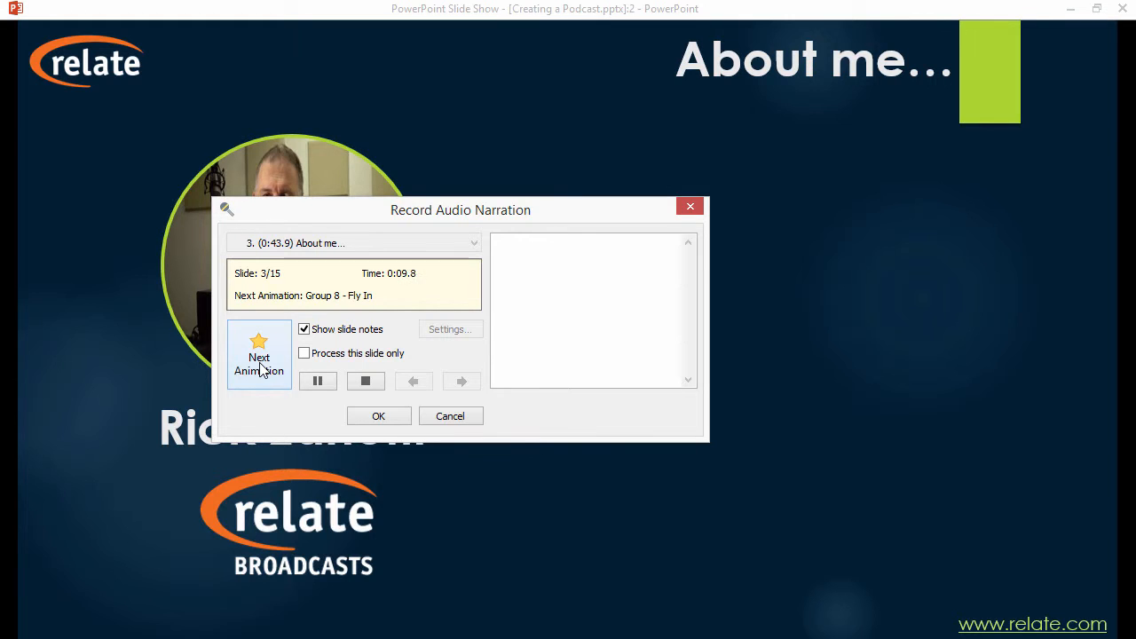
pyautogui.click(366, 380)
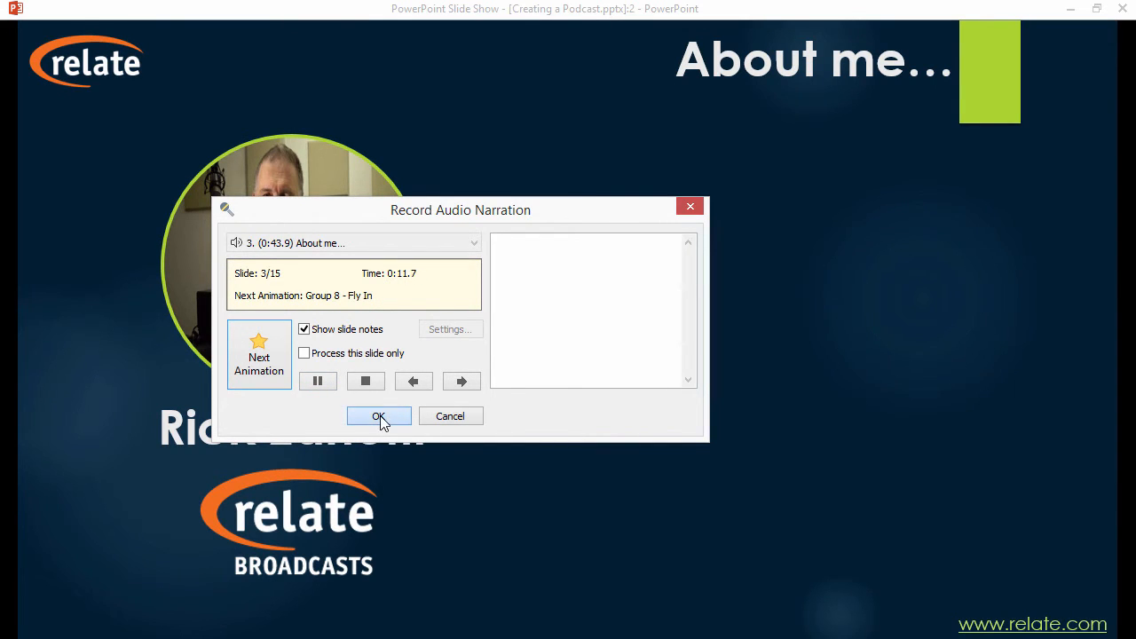
pyautogui.click(378, 416)
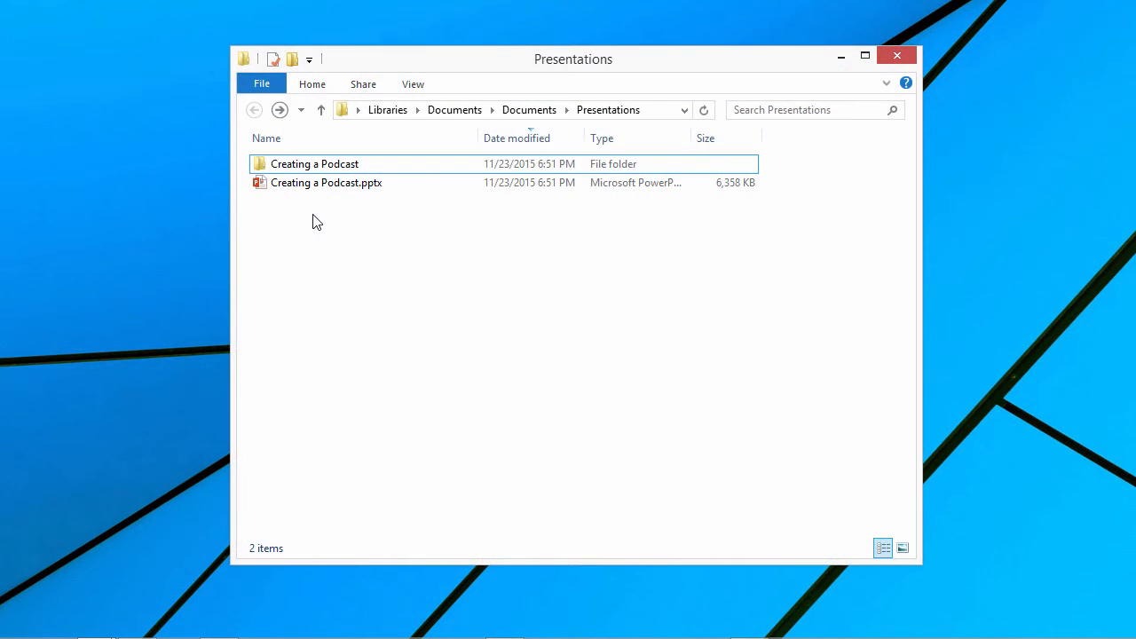
# Navigate into Creating a Podcast › audio2 › files to list the three recorded WAV files
pyautogui.doubleClick(314, 163)
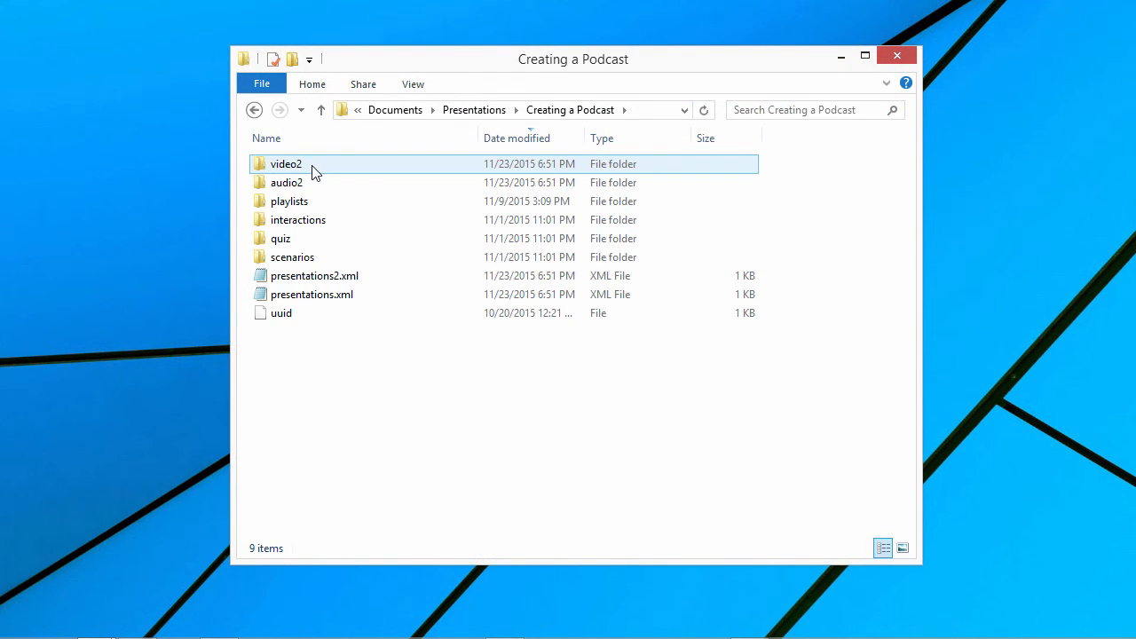
pyautogui.doubleClick(288, 182)
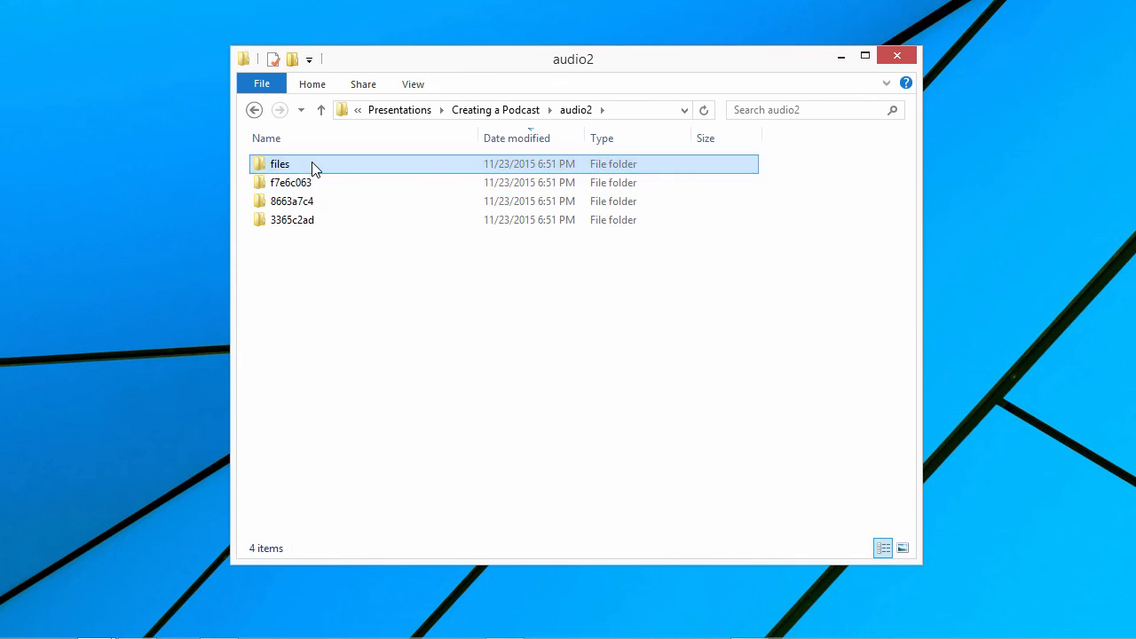
pyautogui.doubleClick(281, 164)
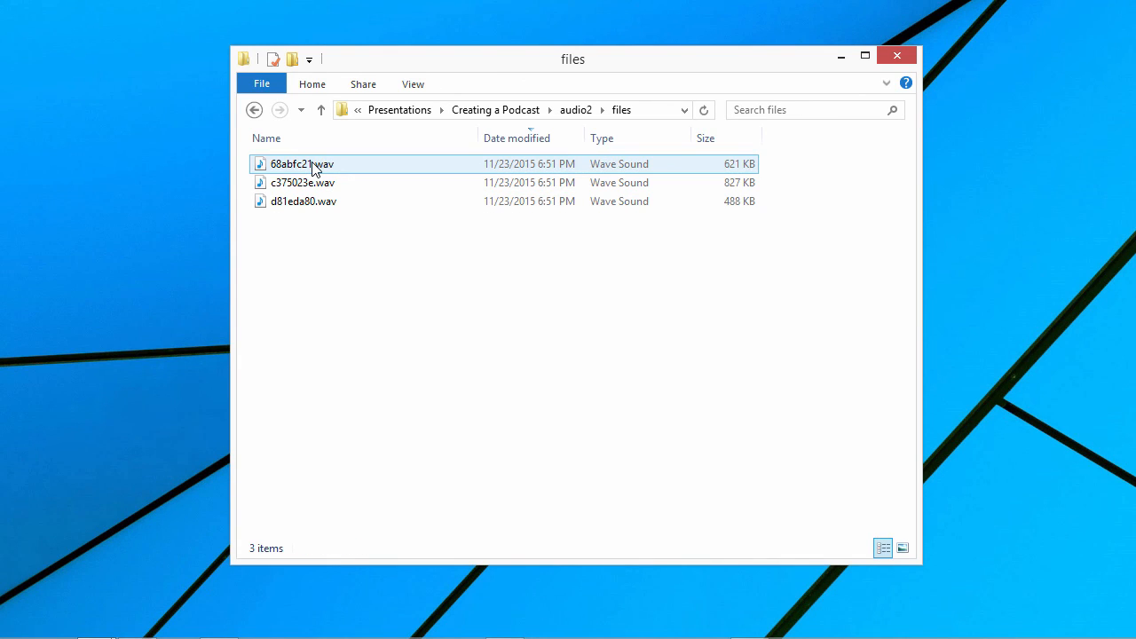